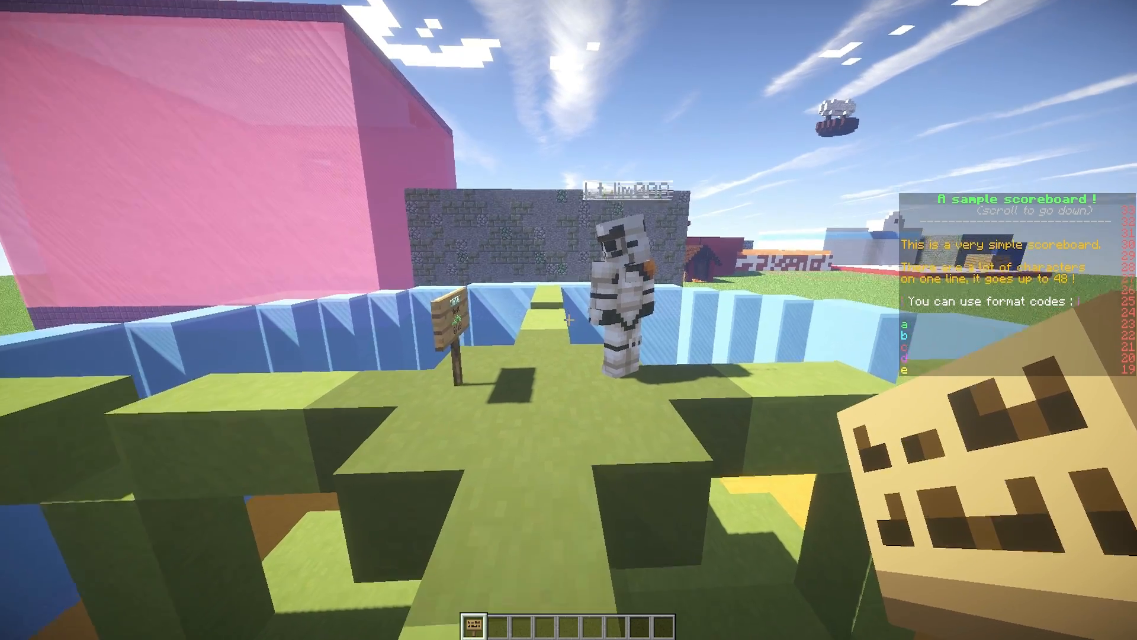
mouse_move(569, 320)
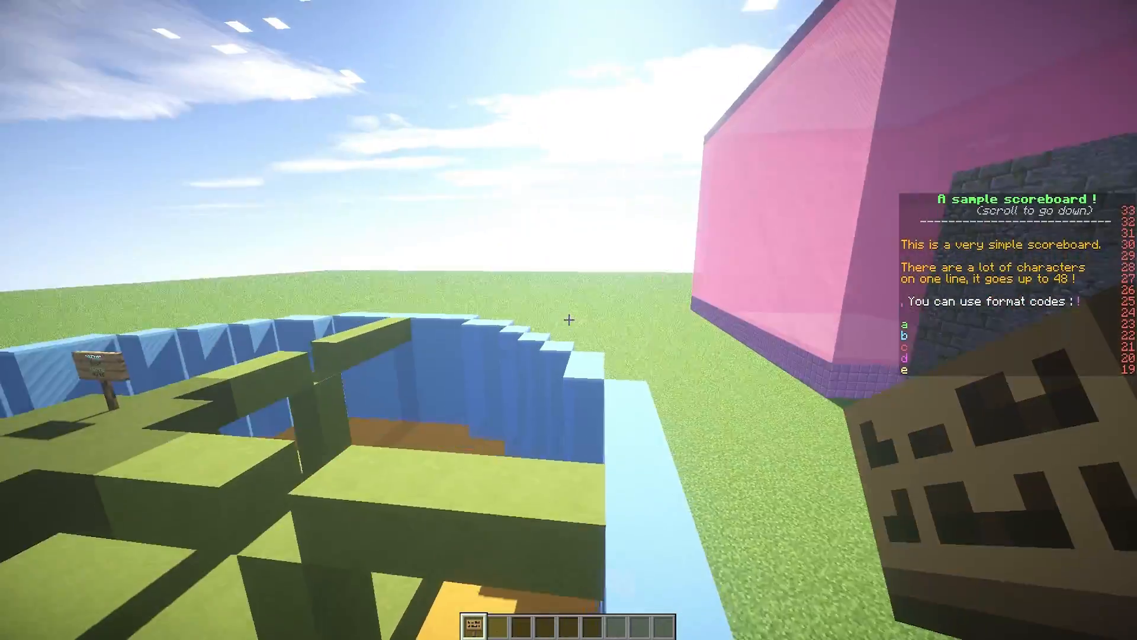
mouse_move(569, 320)
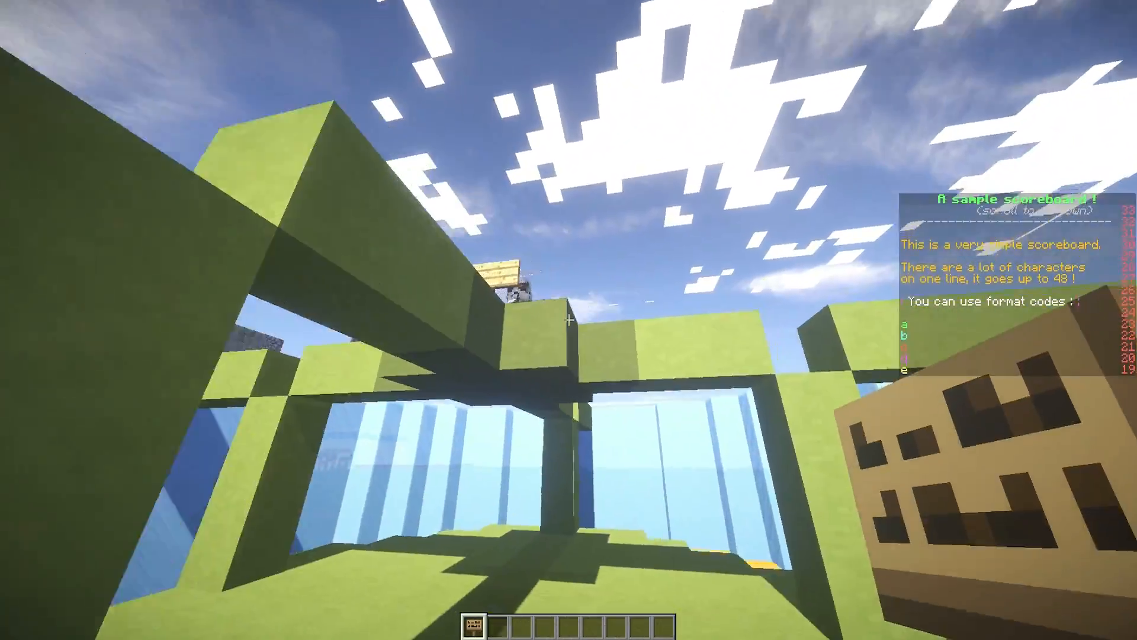
mouse_move(568, 320)
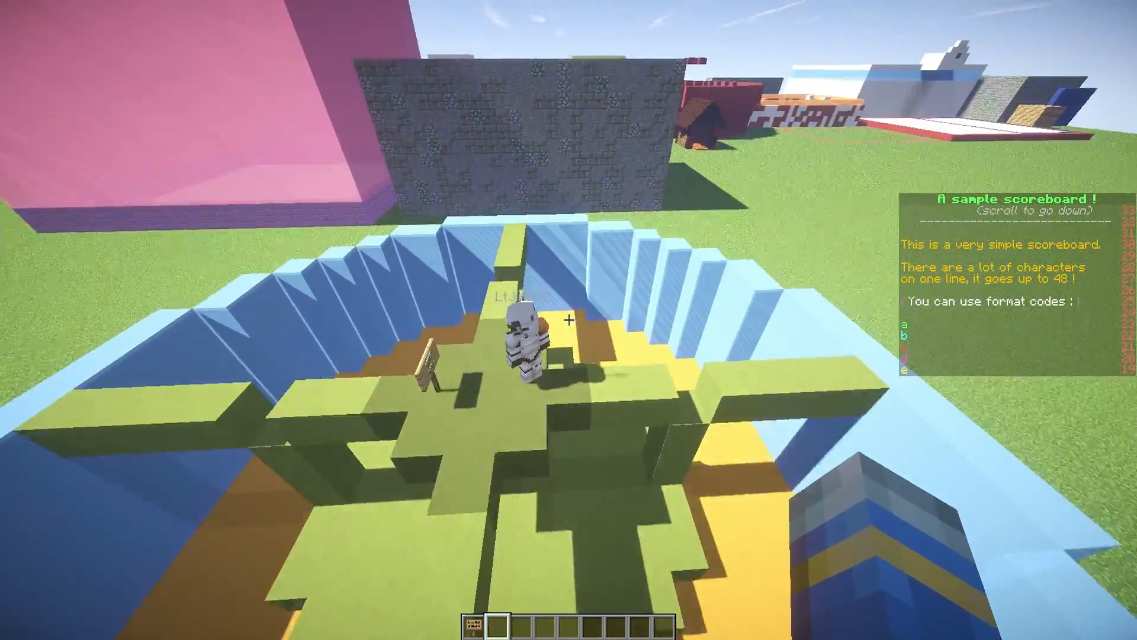
mouse_move(569, 320)
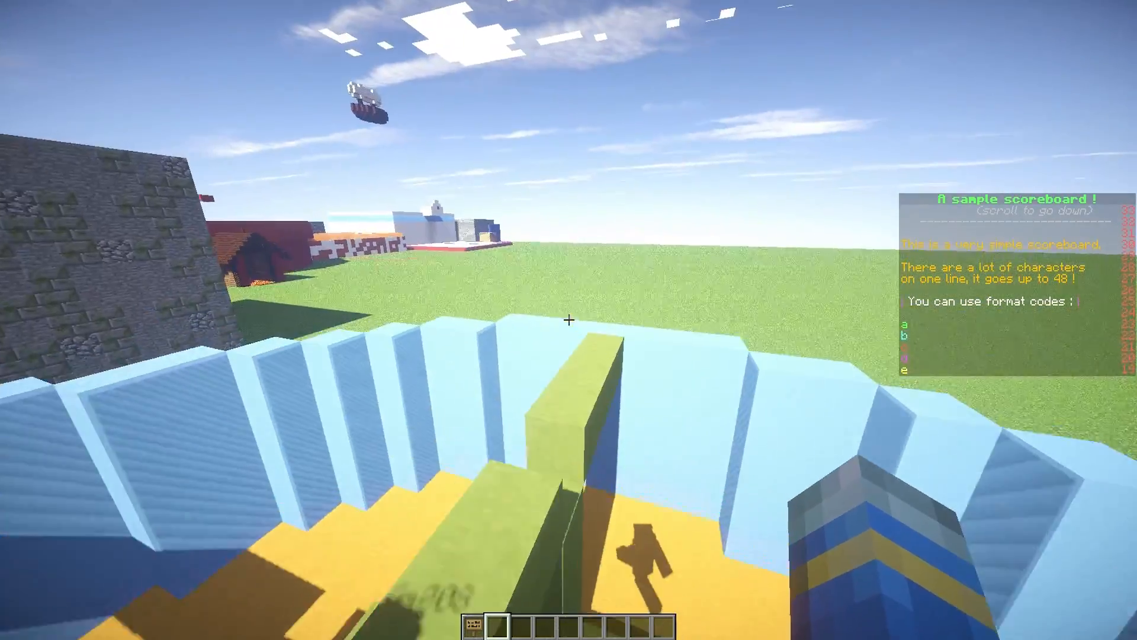
mouse_move(569, 320)
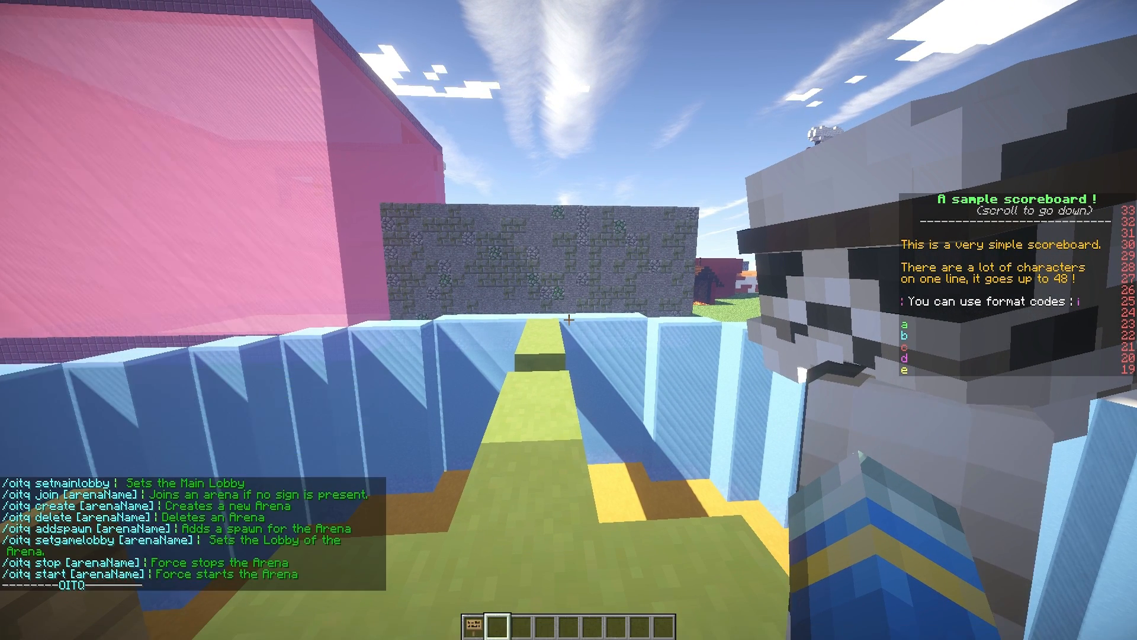
Create OITQ arena 'yt' with /oitq create yt and set the main lobby here.
type("/oitq")
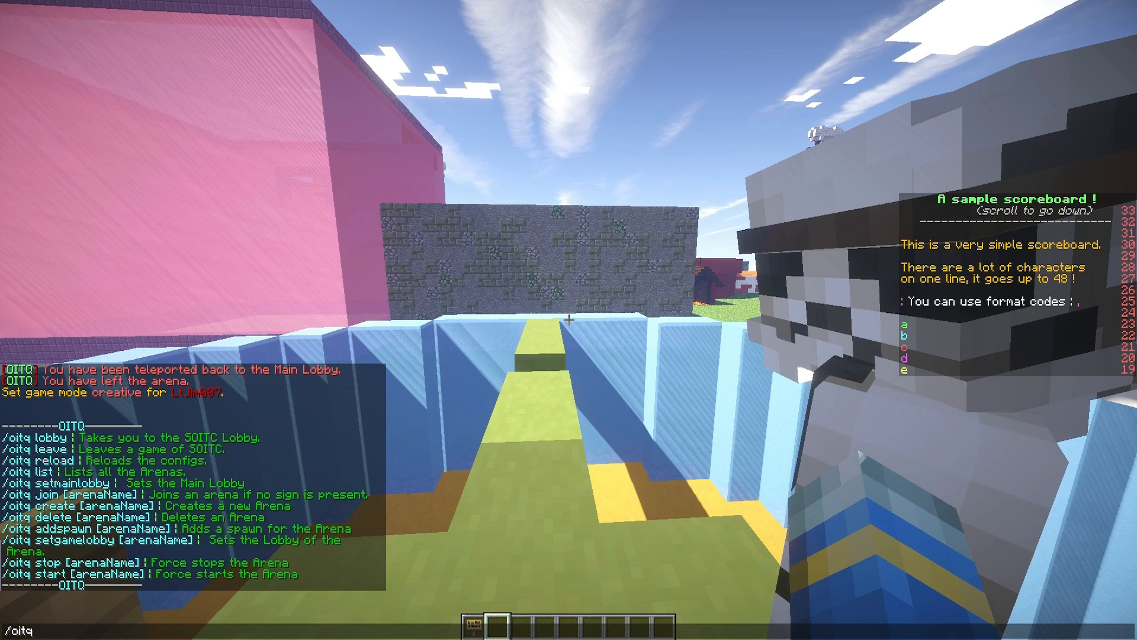
key("Return")
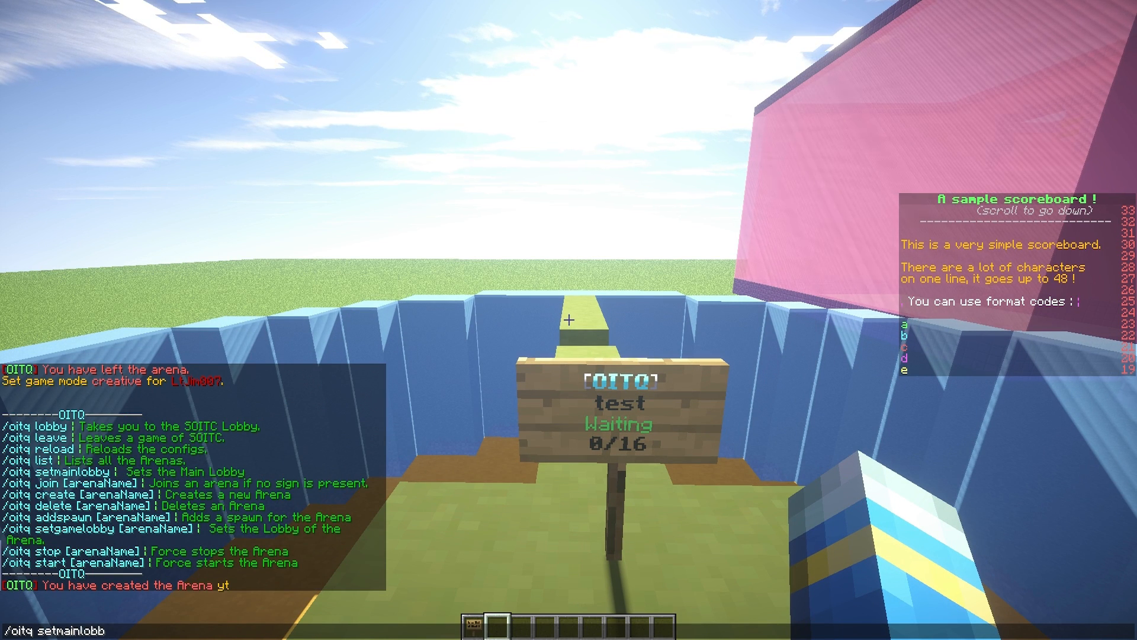
key("Return")
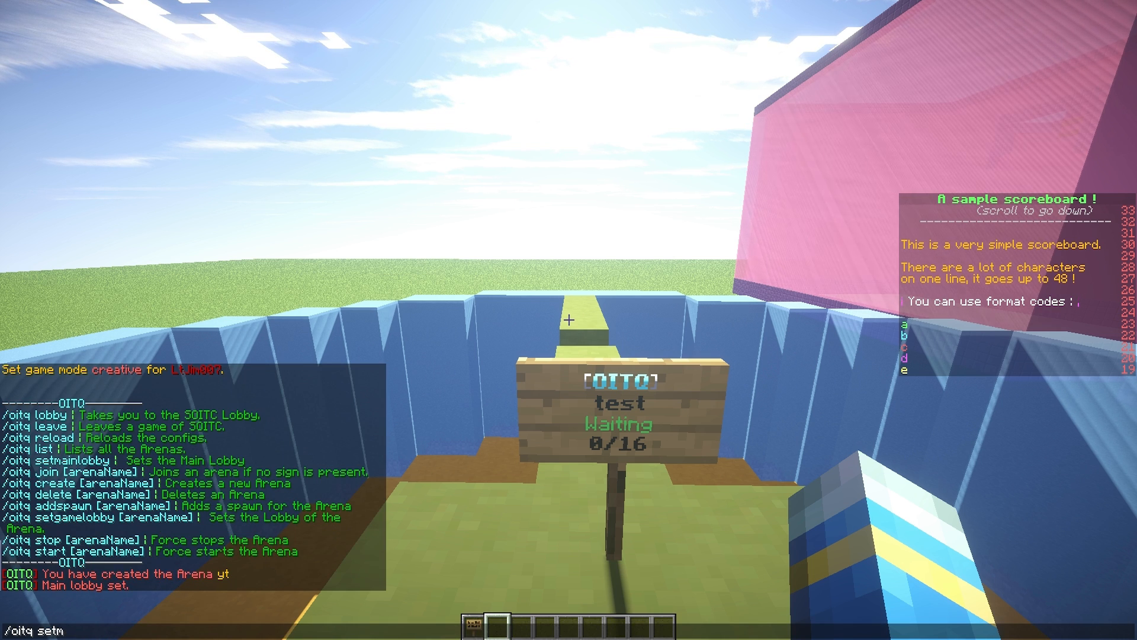
type("gamelobby")
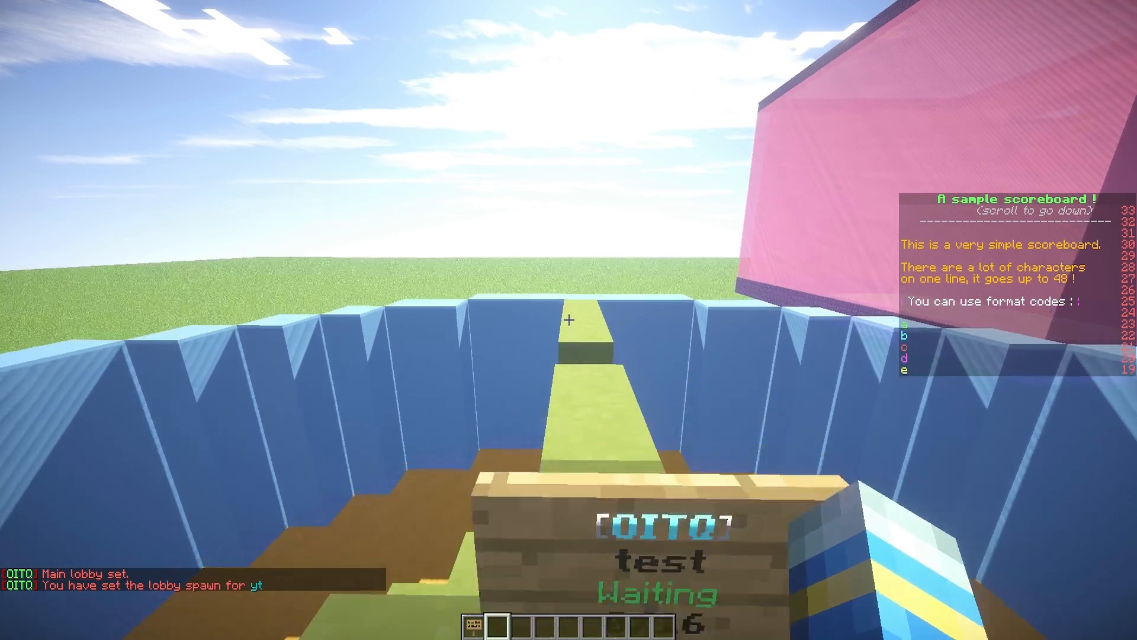
mouse_move(569, 320)
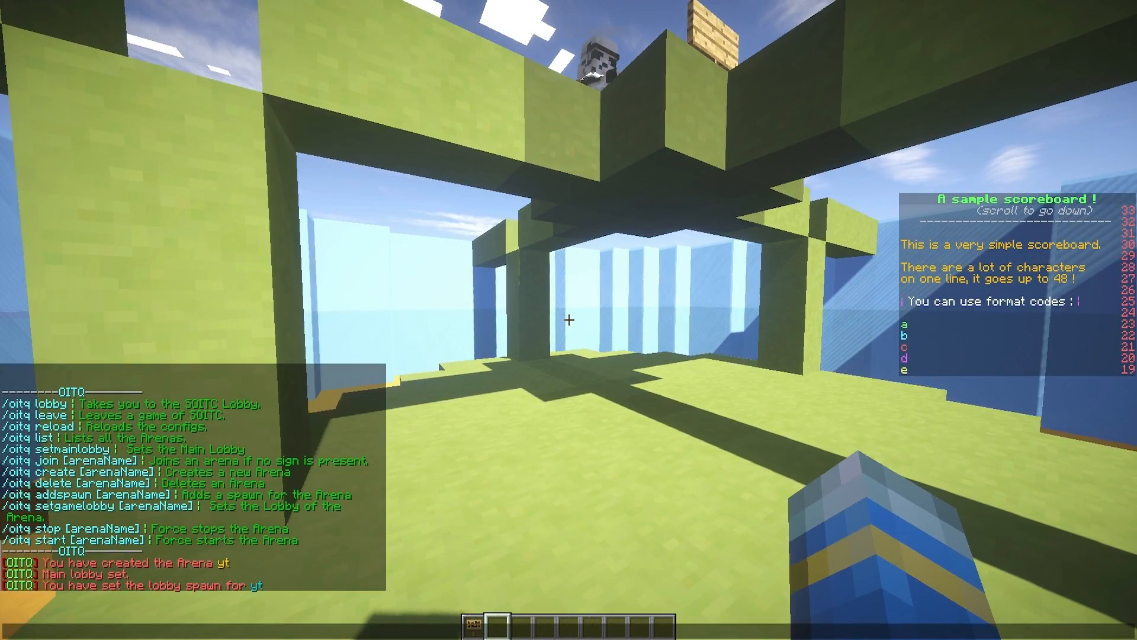
Set arena yt's game lobby and add spawn points with /oitq addspawn yt.
type("/oitq setga")
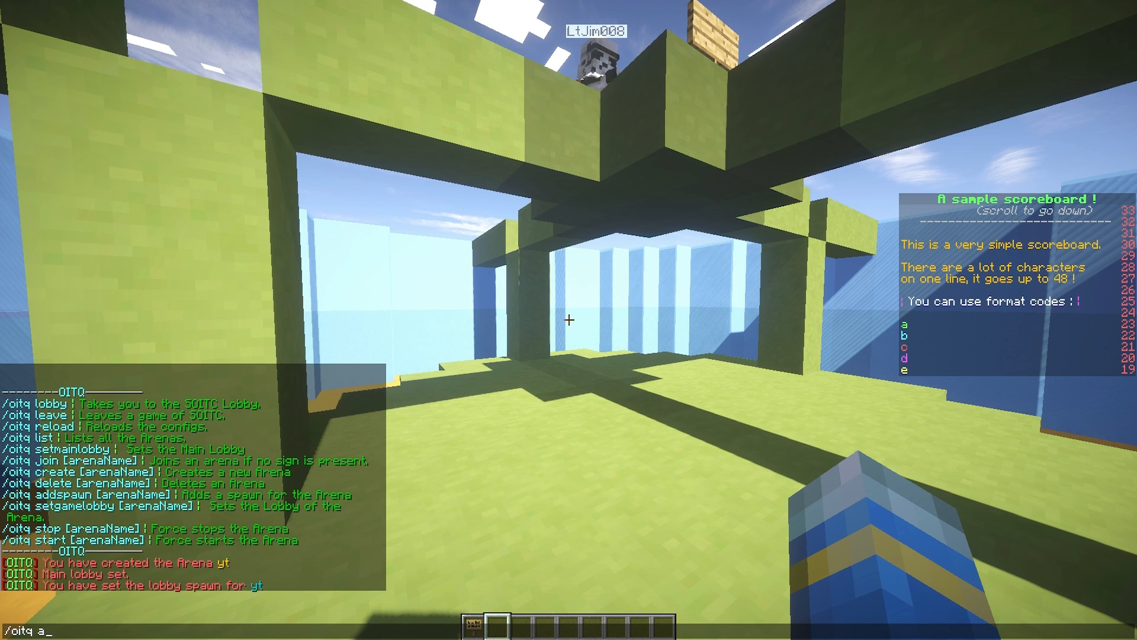
key("Return")
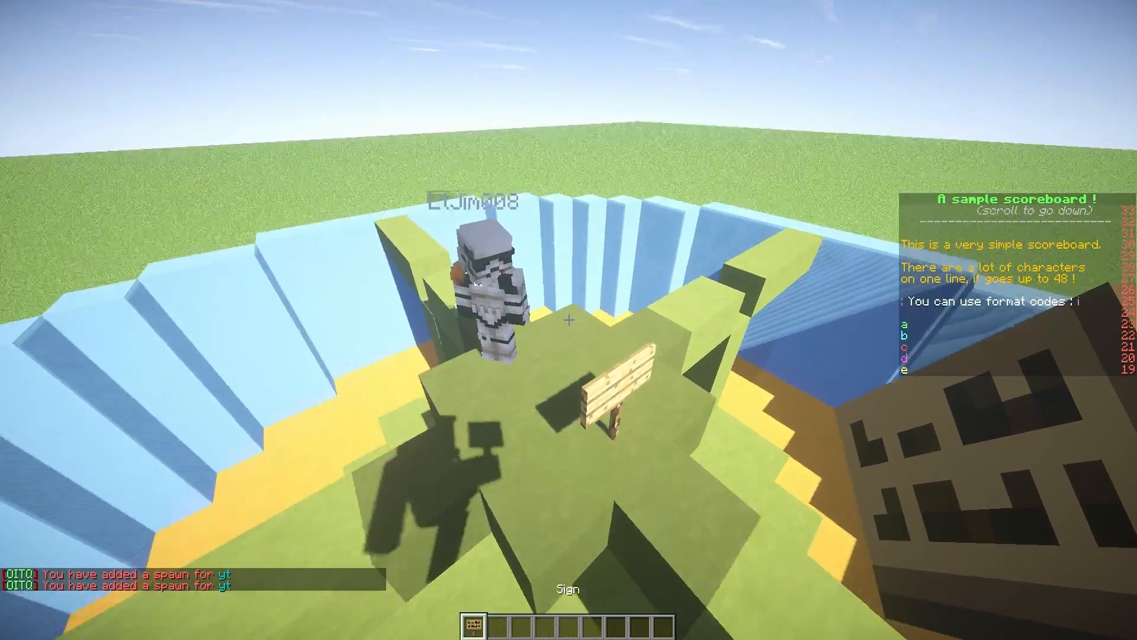
mouse_move(569, 320)
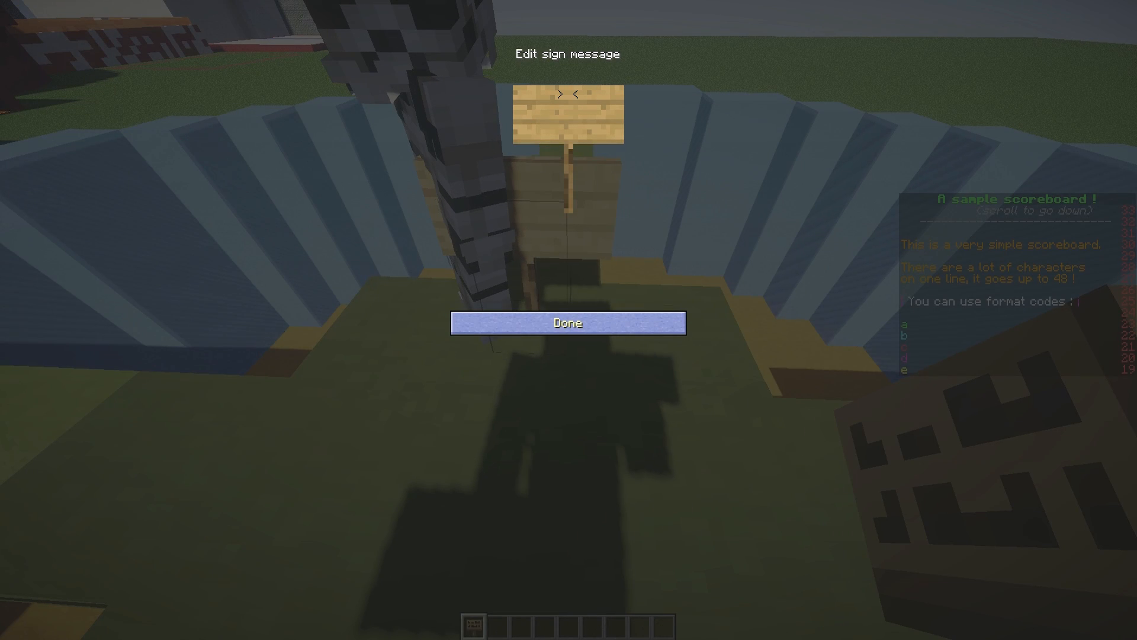
Write '[OITQ' on line one and 'yt' on line two of the join sign, then finish.
type("[OITQ")
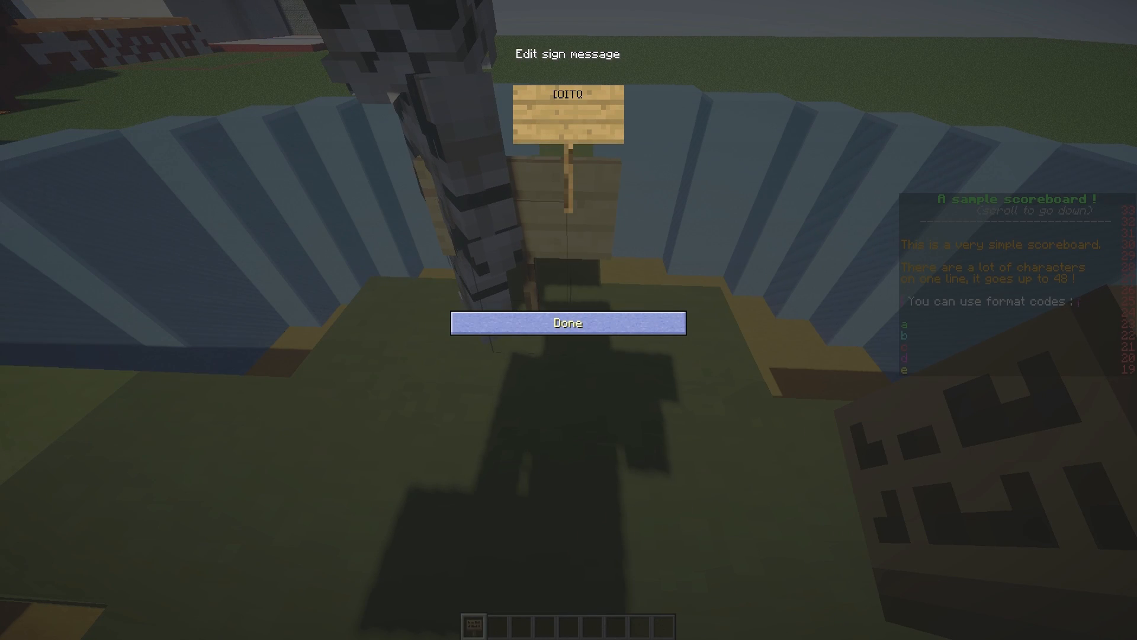
type("yt")
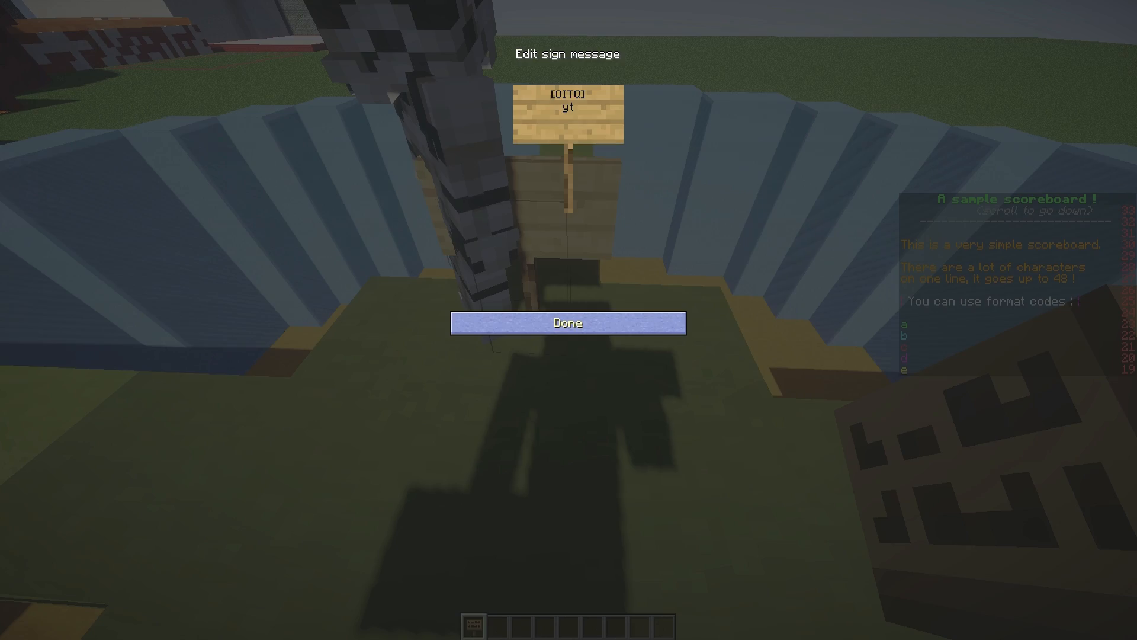
left_click(568, 322)
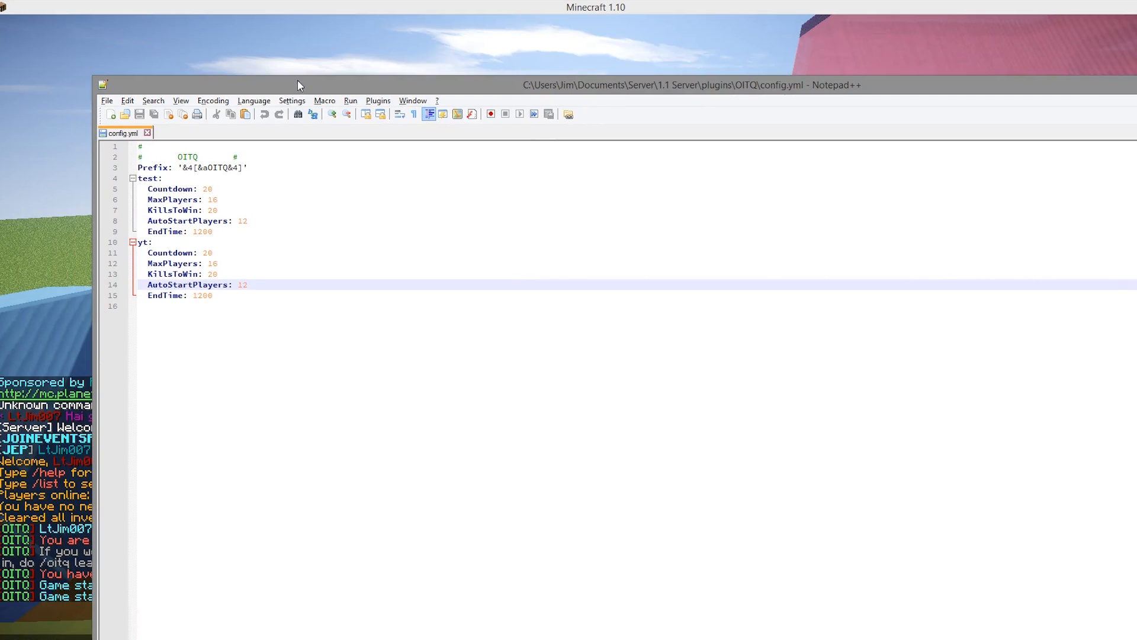
left_click(300, 168)
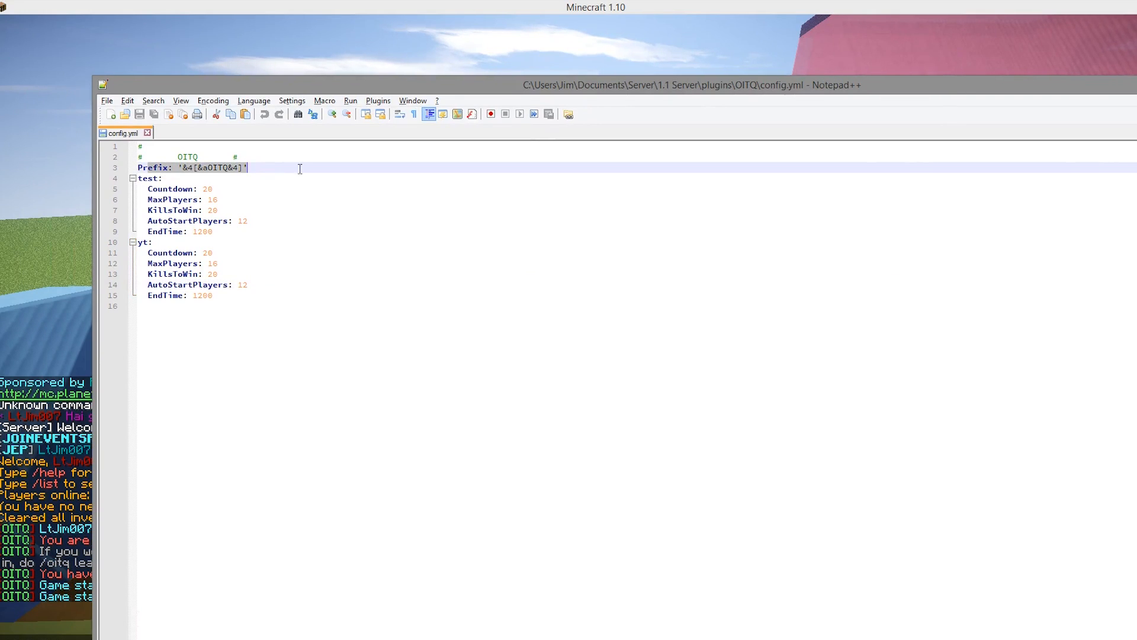
left_click(214, 188)
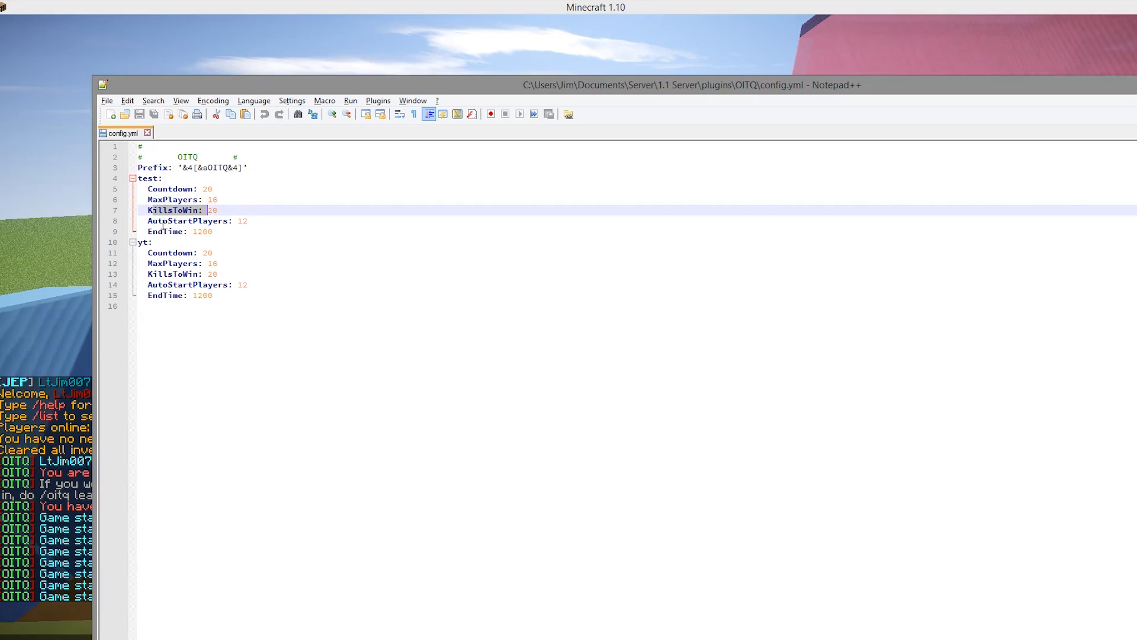
left_click(243, 220)
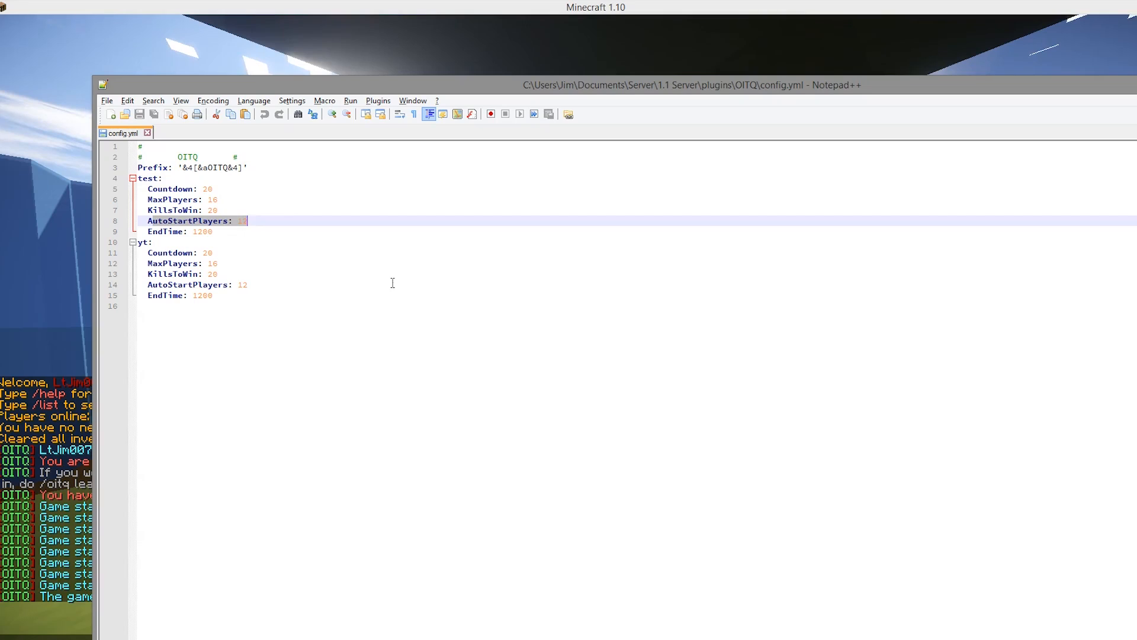
mouse_move(229, 238)
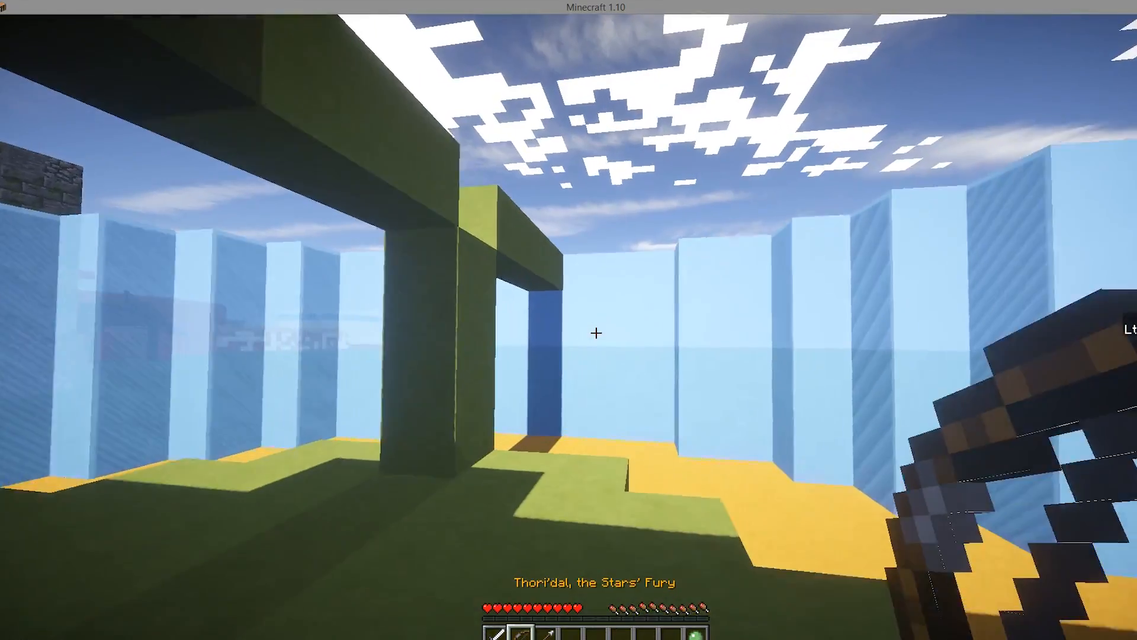
mouse_move(569, 320)
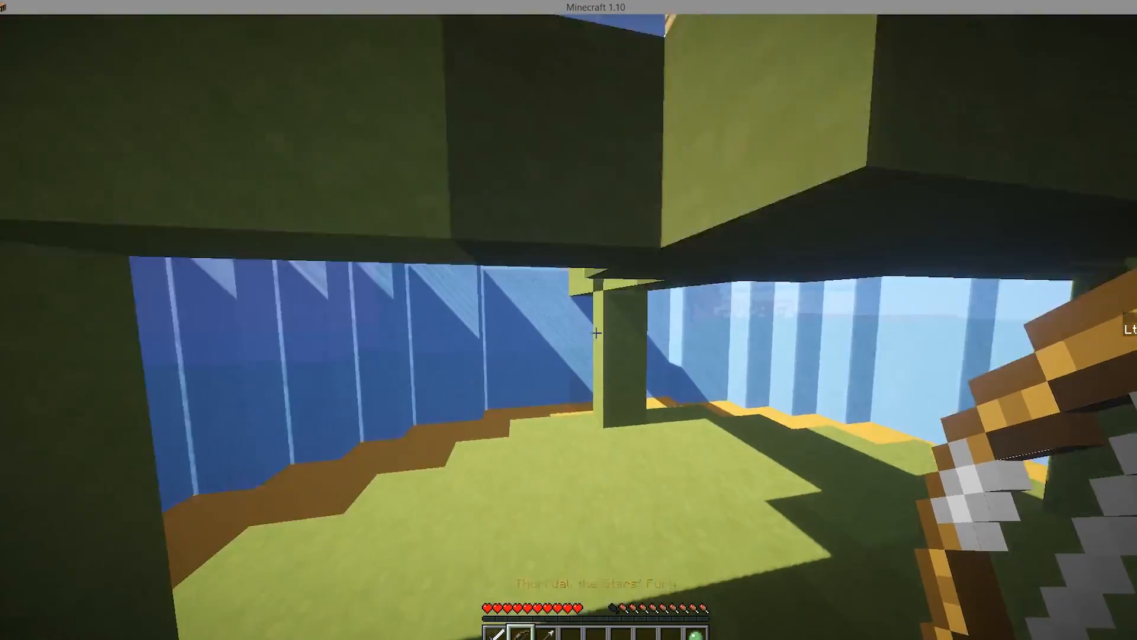
mouse_move(598, 333)
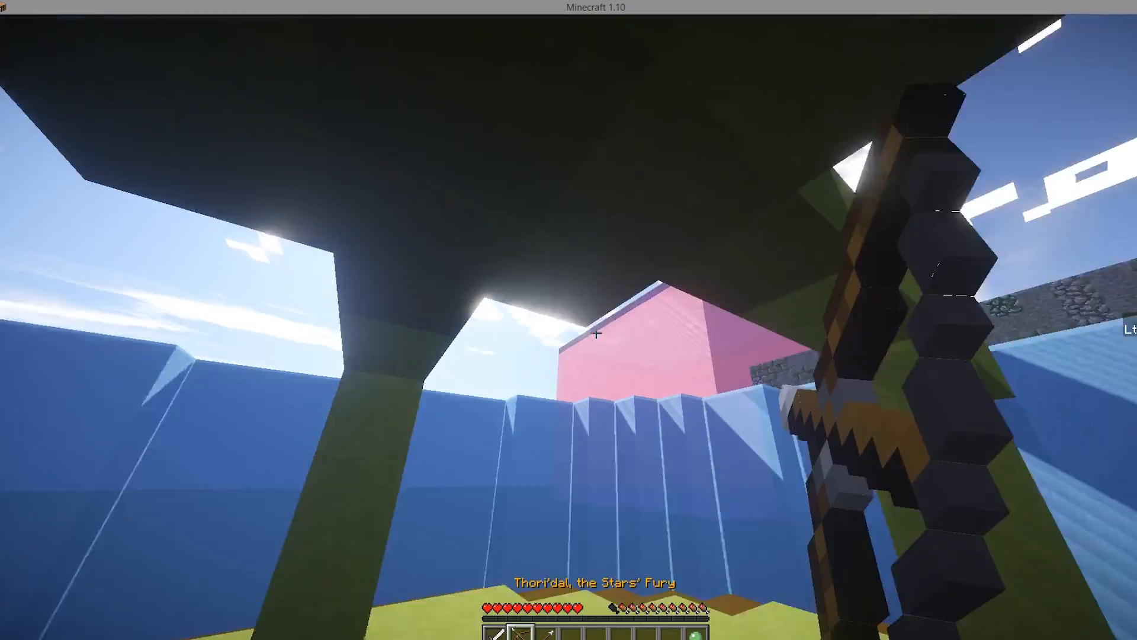
mouse_move(568, 320)
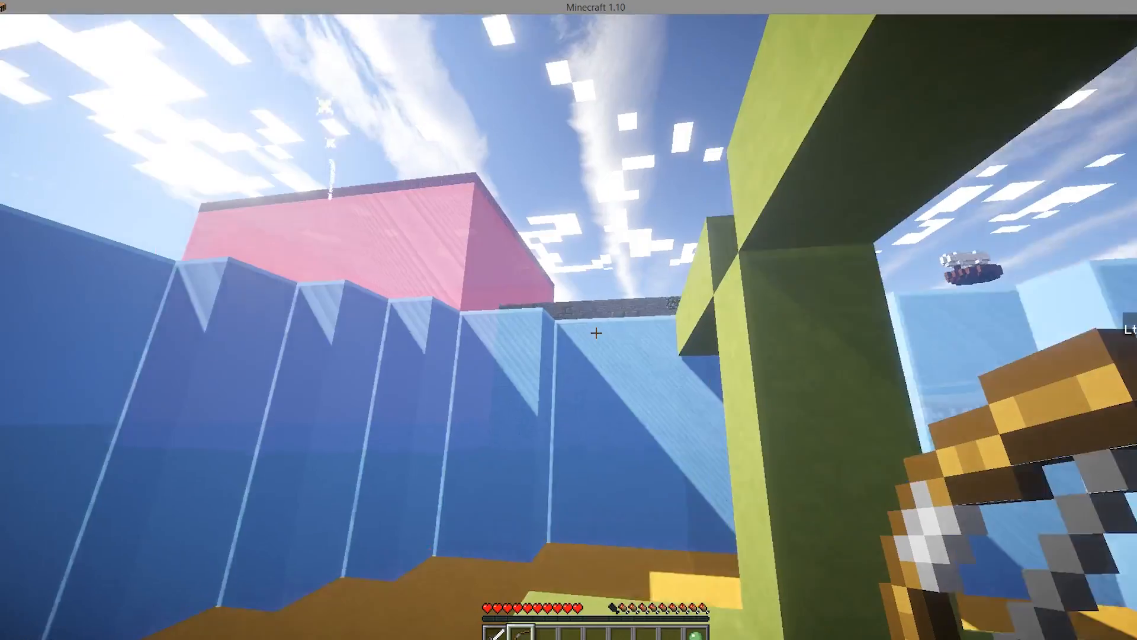
mouse_move(568, 320)
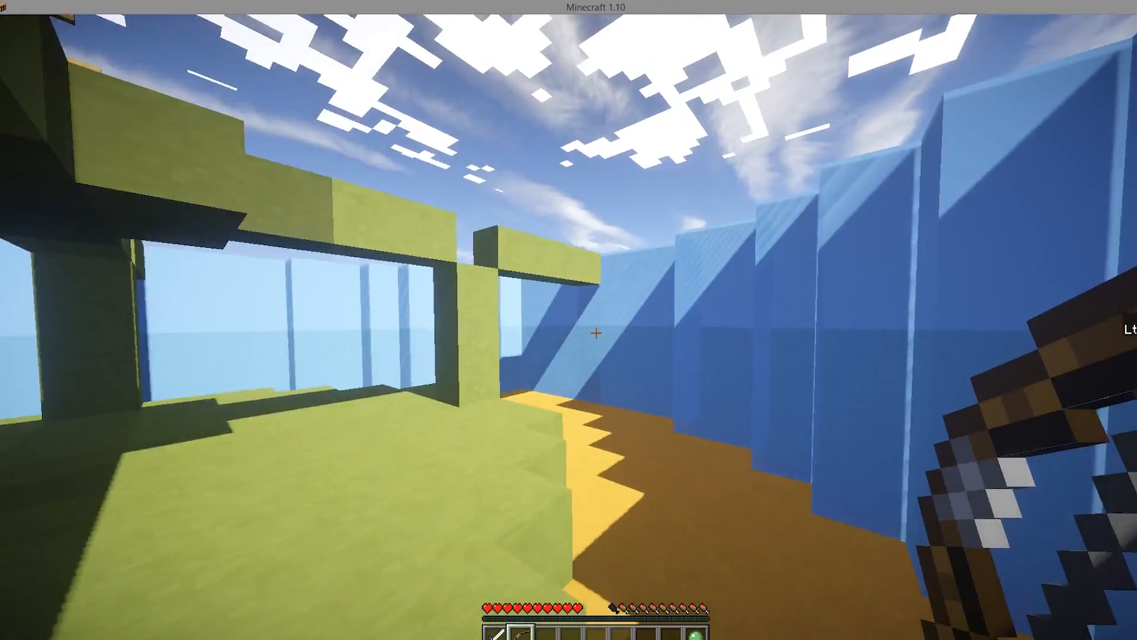
mouse_move(568, 319)
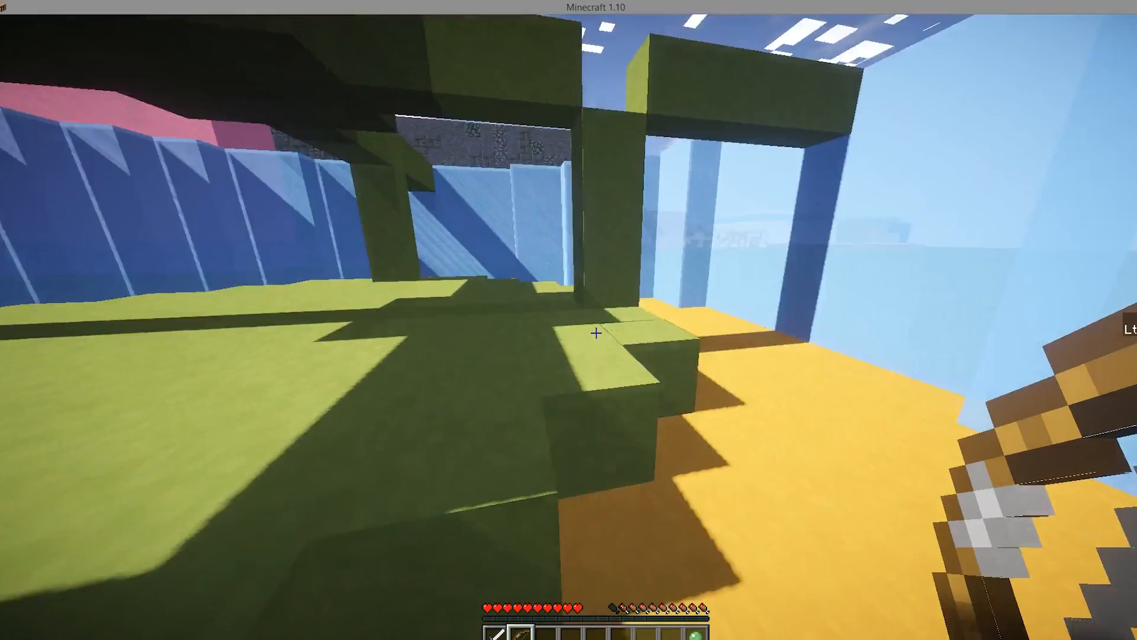